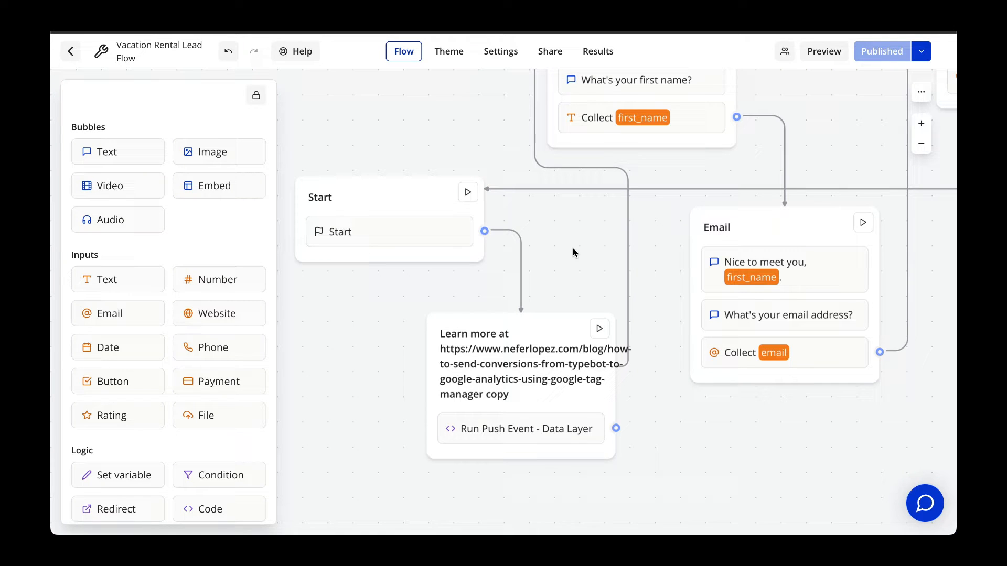
mouse_move(541, 445)
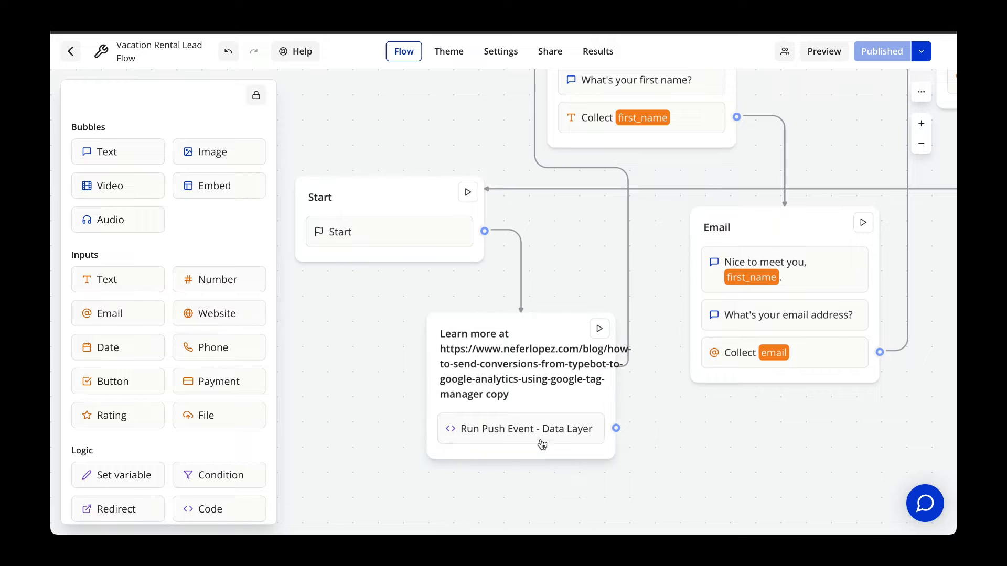
- Review the generate_lead custom event trigger, then view the workspace's tags list
click(521, 429)
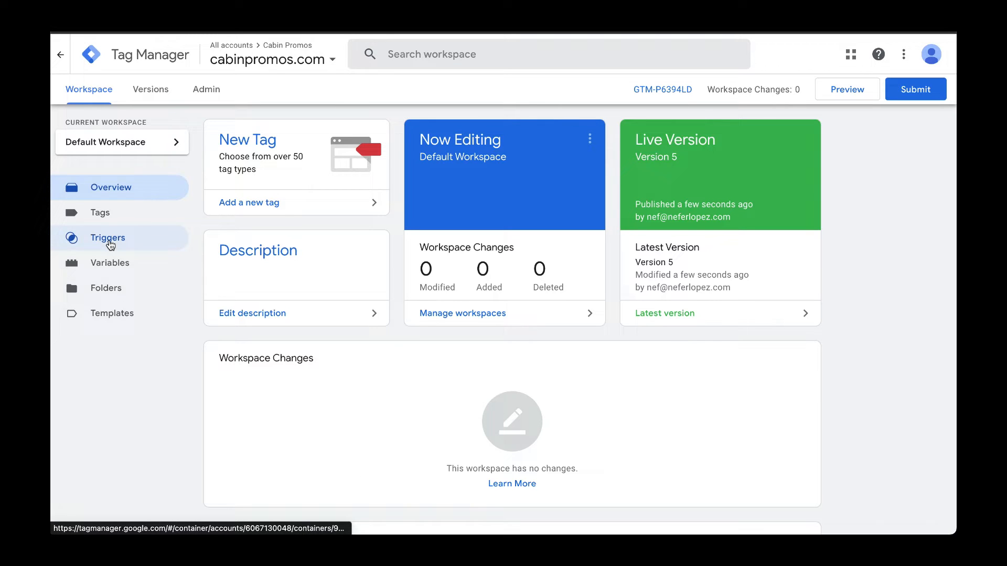
click(108, 238)
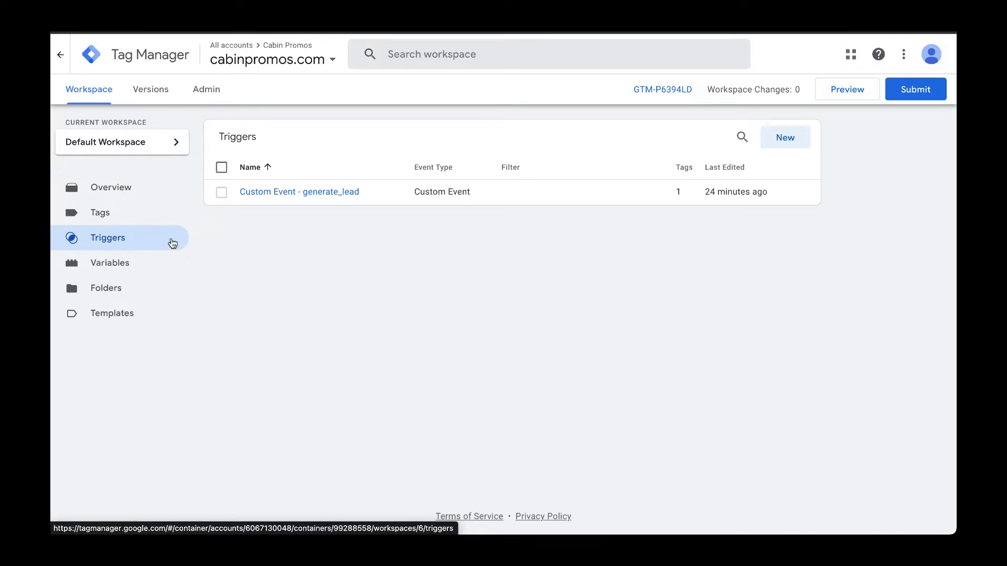
mouse_move(300, 212)
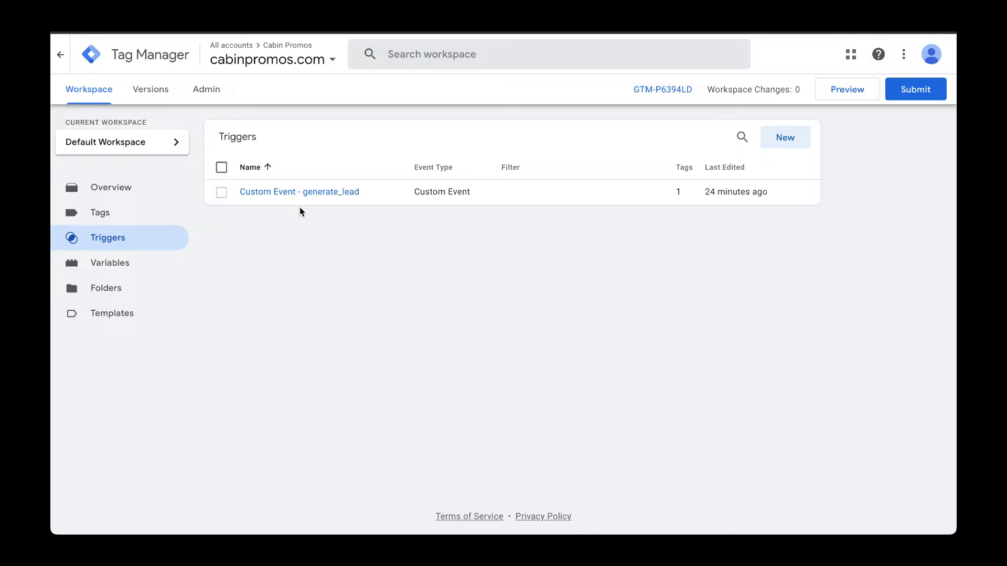
click(99, 213)
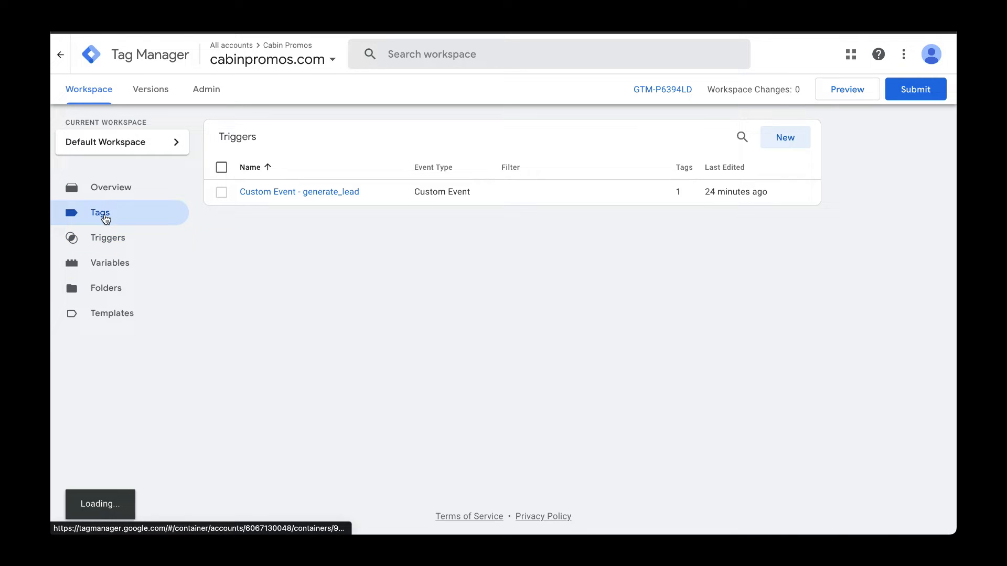
click(99, 212)
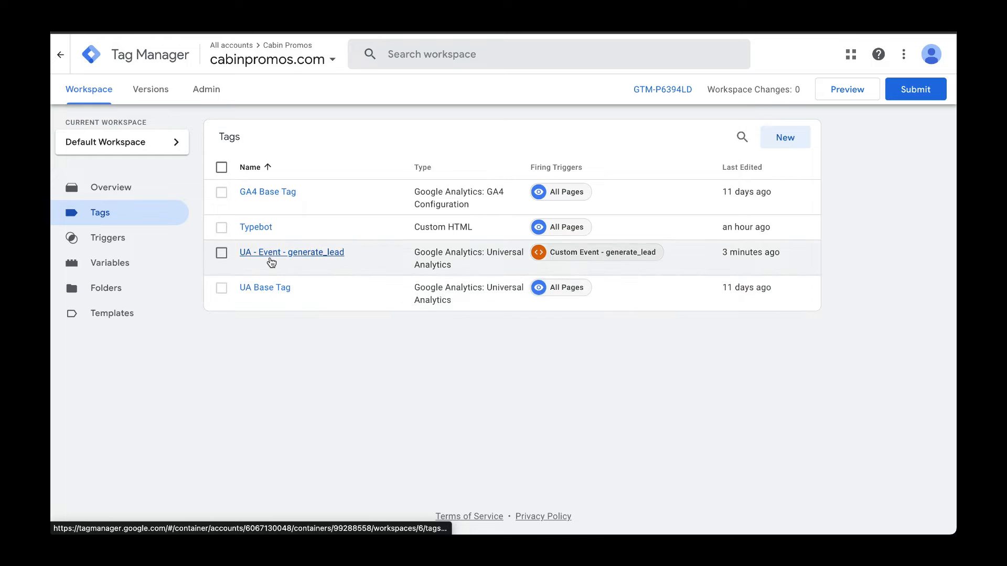
mouse_move(291, 252)
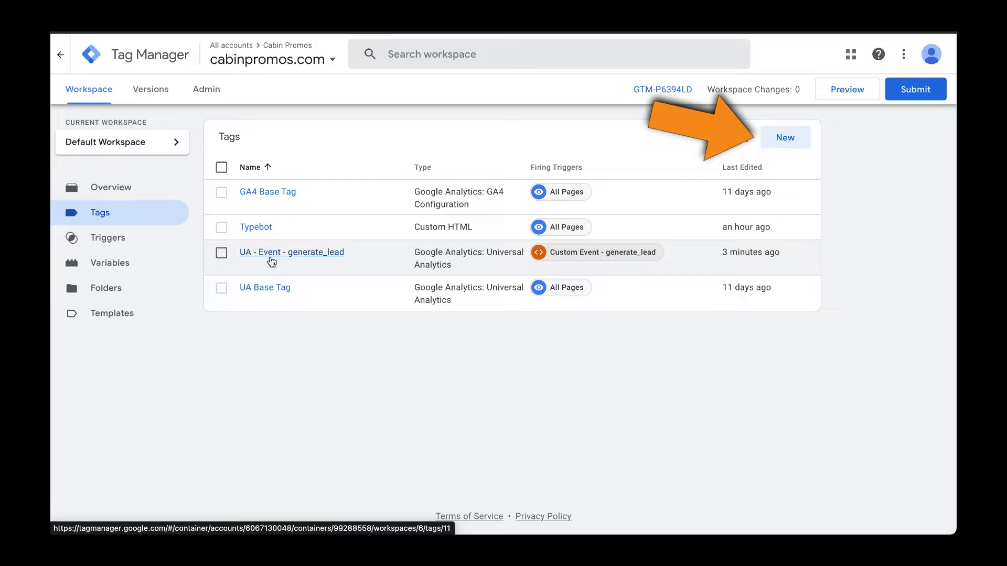
- Start a new GA4 Event tag using GA4 Base Tag as its configuration
click(785, 137)
text(GA4 - Event - generate_lead)
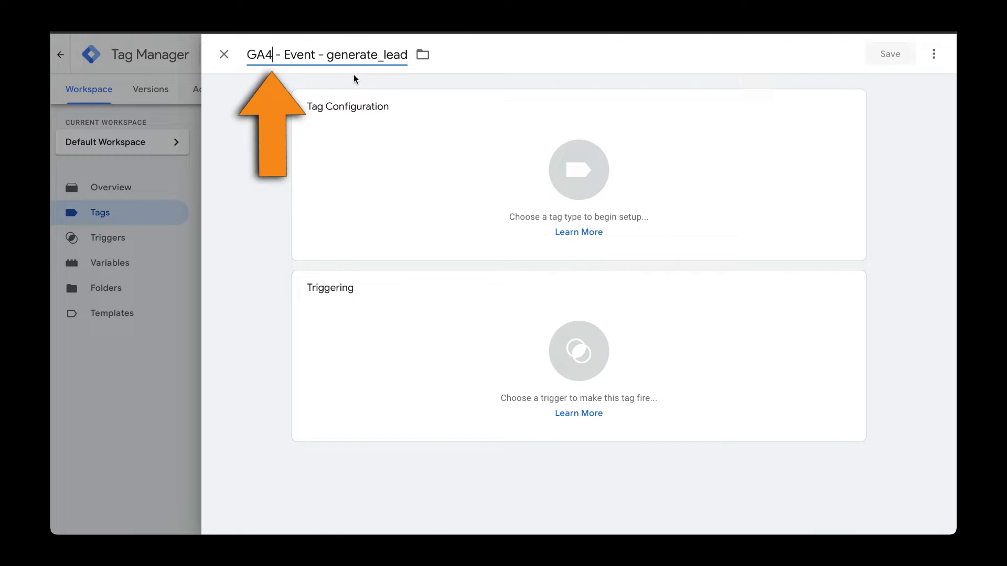
mouse_move(676, 115)
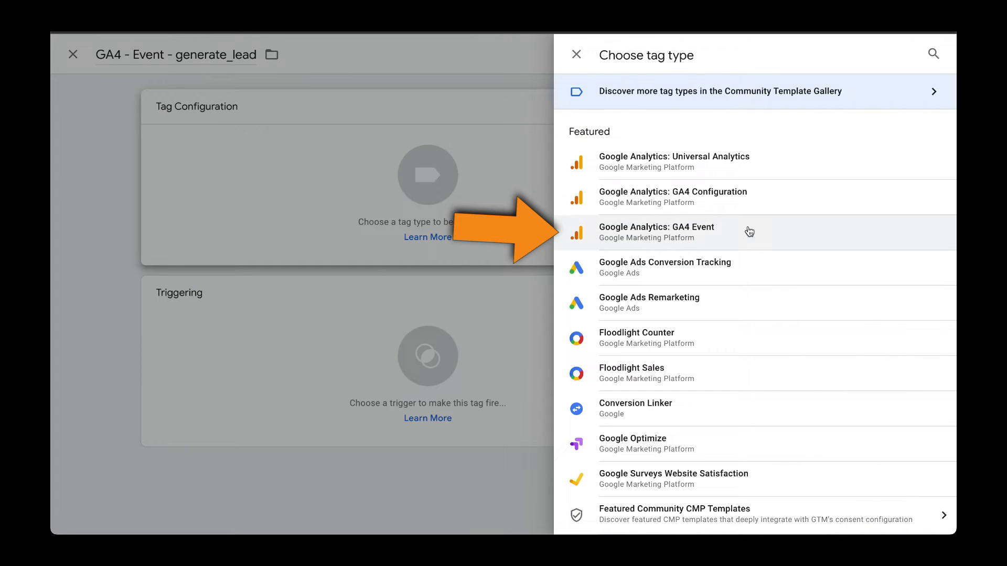
click(656, 231)
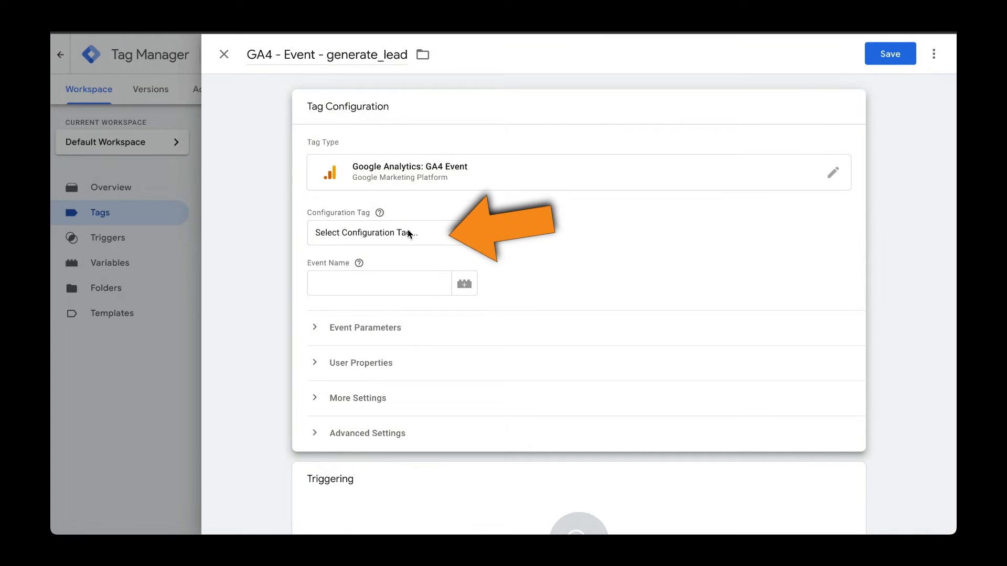
click(379, 233)
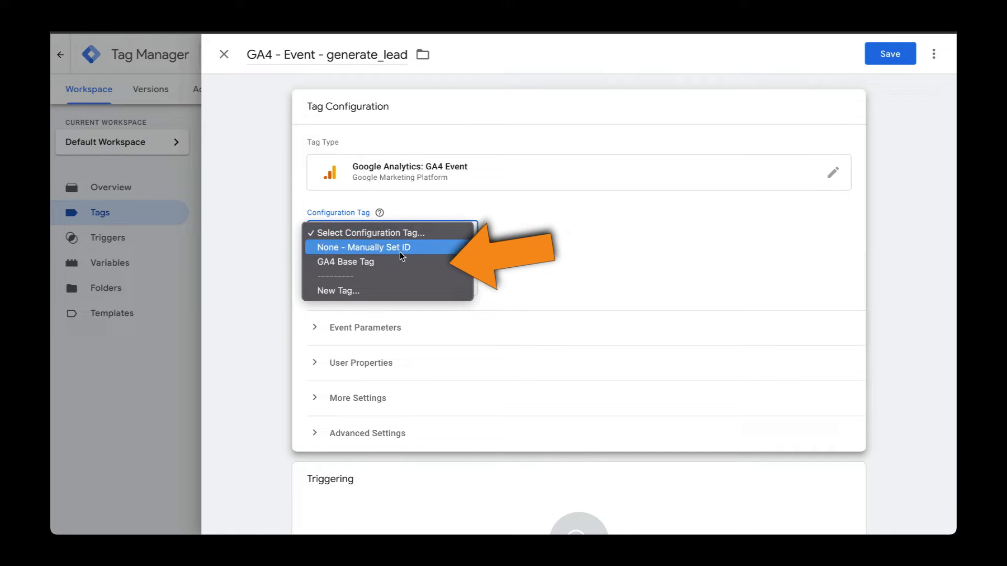
click(346, 262)
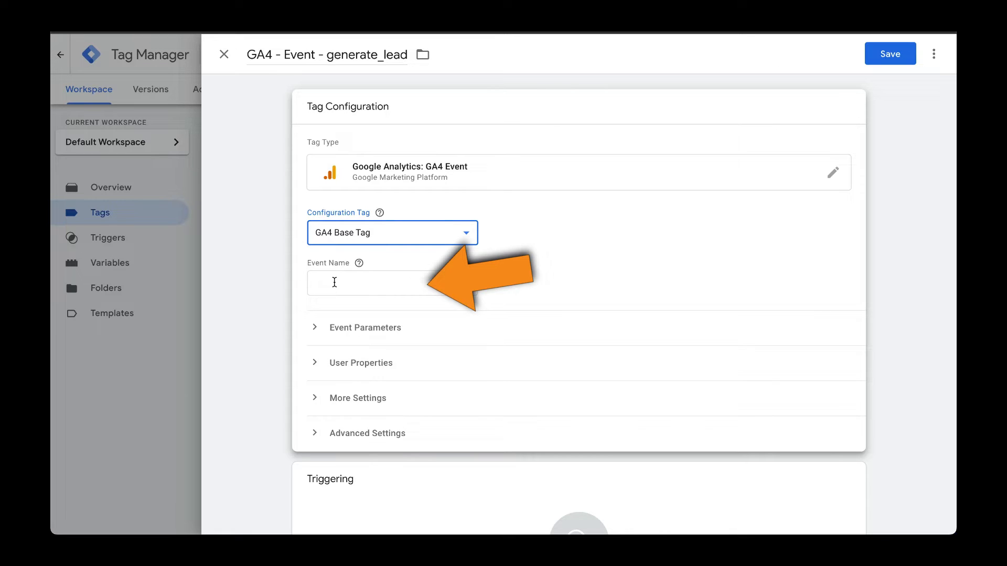
- Set the event name to generate_lead and fire it on Custom Event - generate_lead
text(generate)
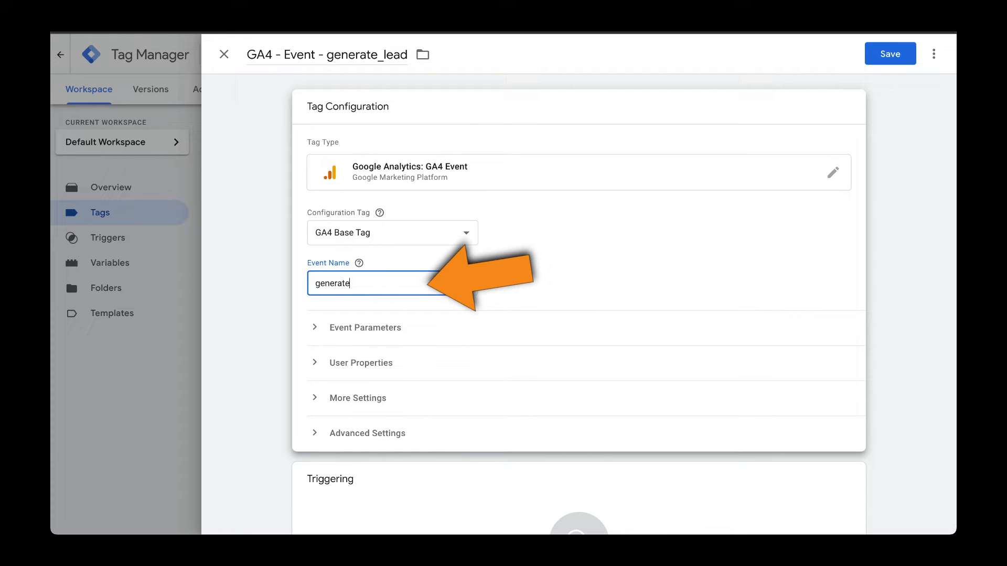
text(_lead)
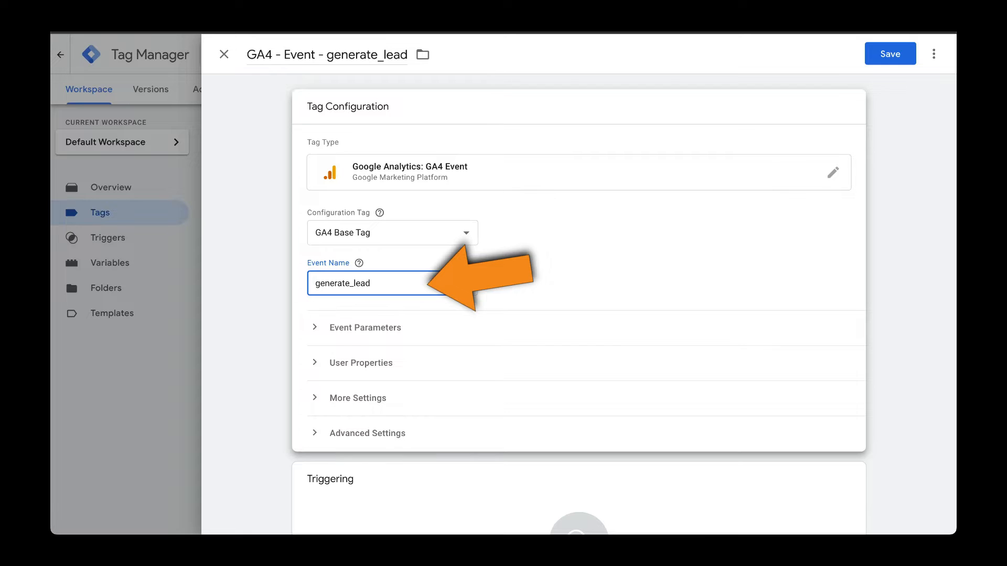
scroll(down, 3)
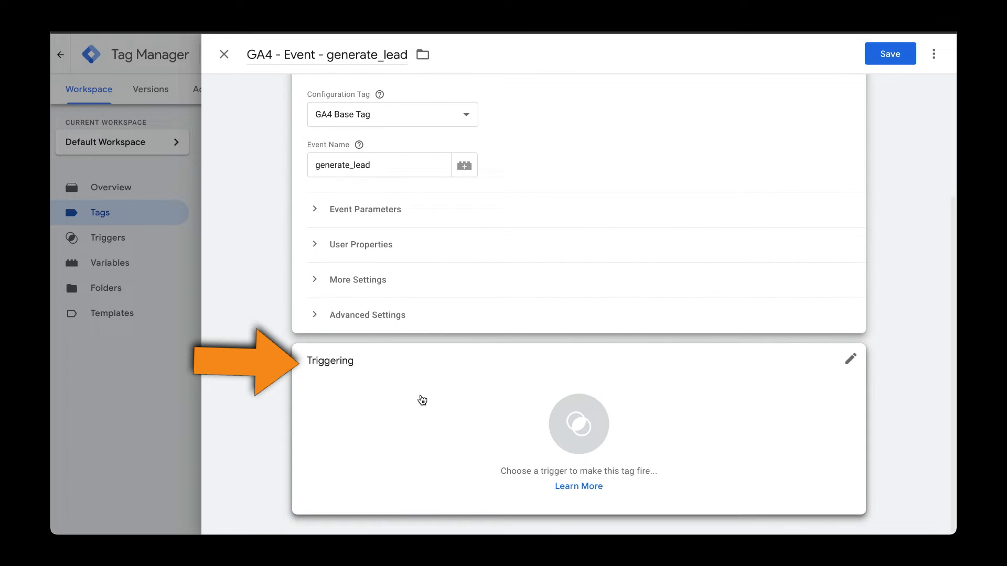
click(578, 423)
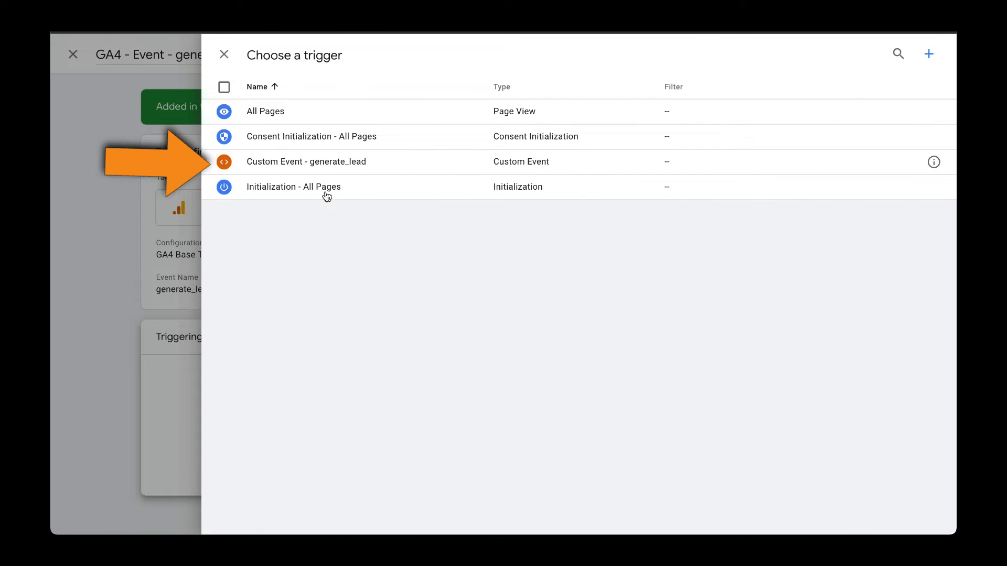
mouse_move(338, 161)
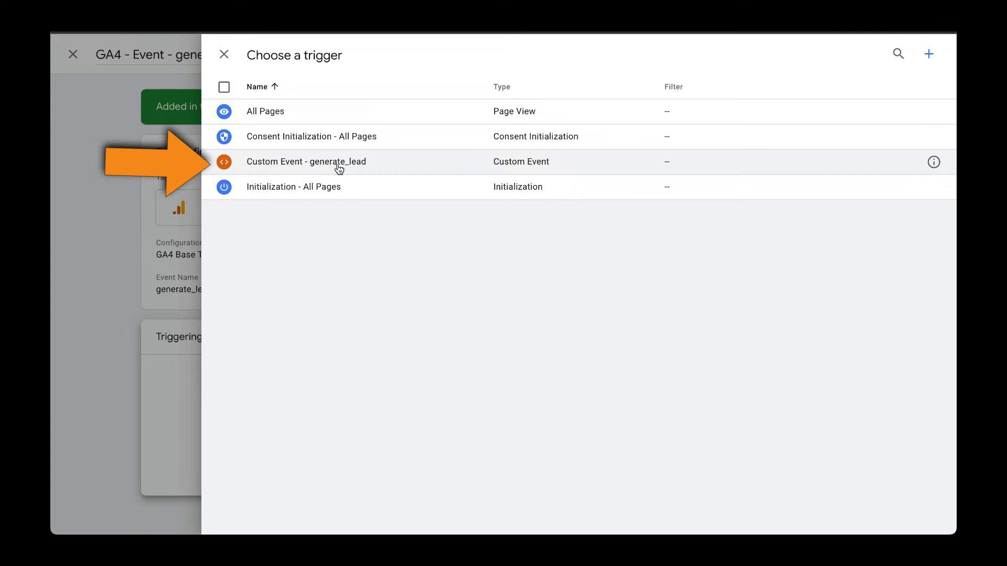
click(306, 161)
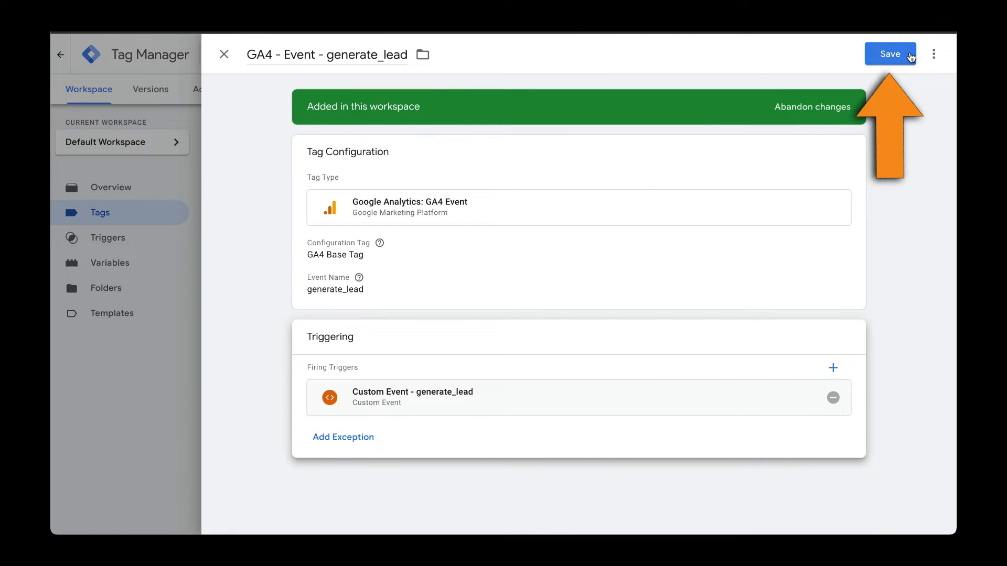
- Save the GA4 generate_lead tag and launch Preview mode for cabinpromos.com
click(890, 54)
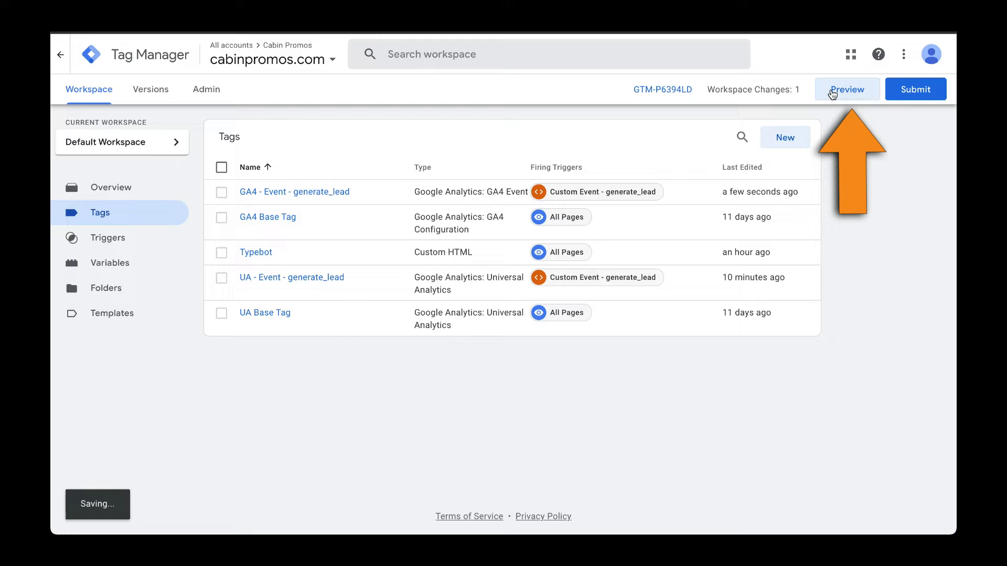
click(846, 89)
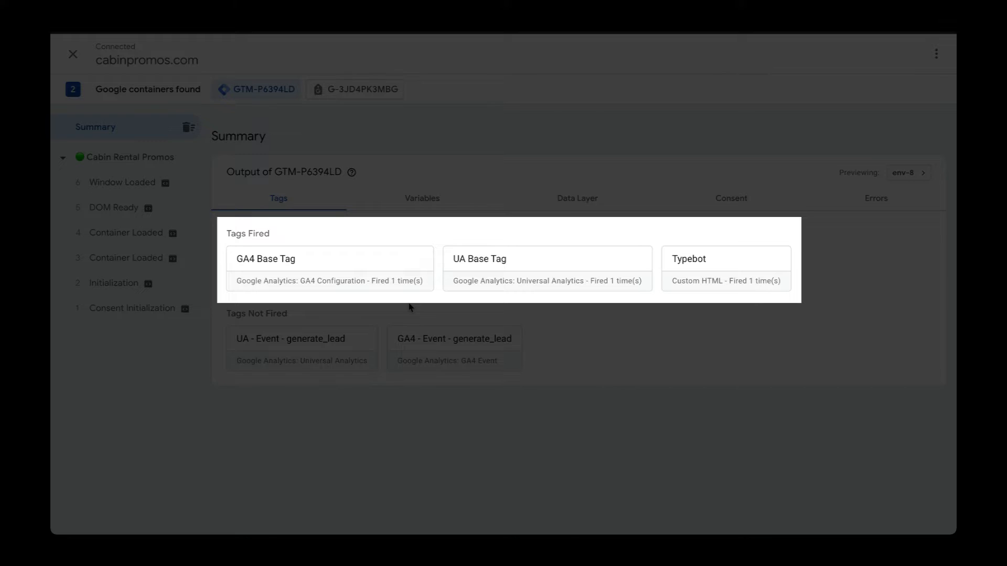
mouse_move(244, 300)
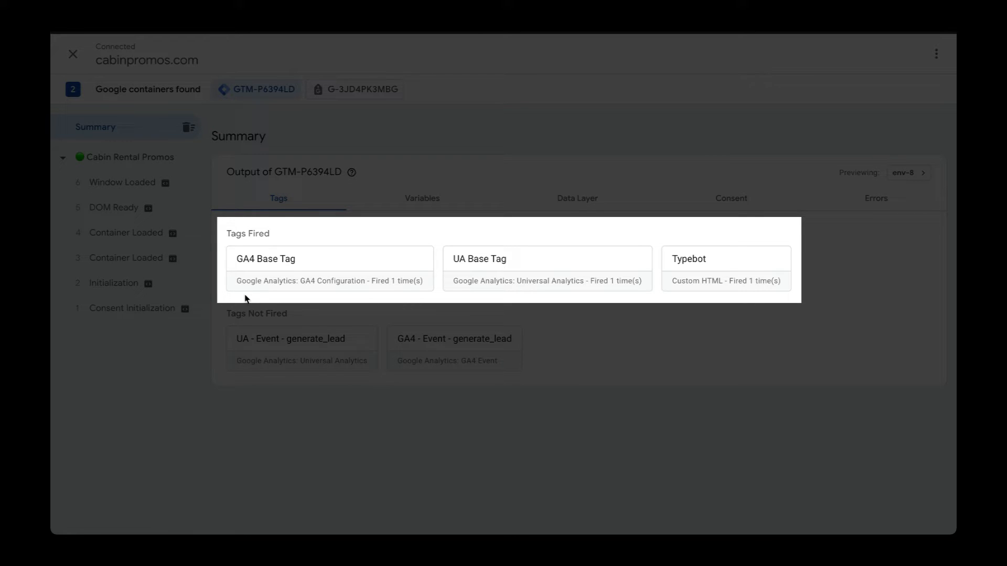
mouse_move(457, 305)
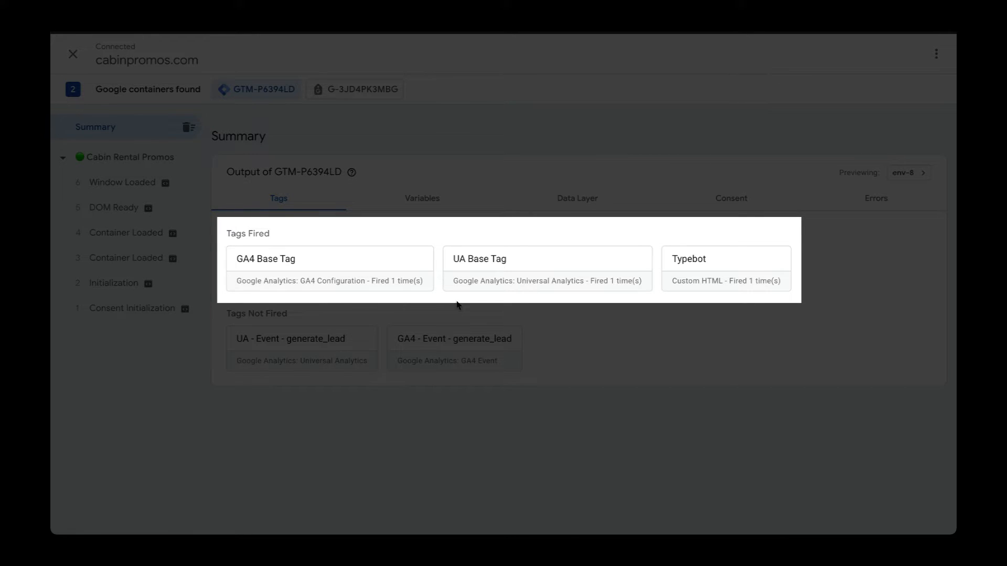
mouse_move(689, 304)
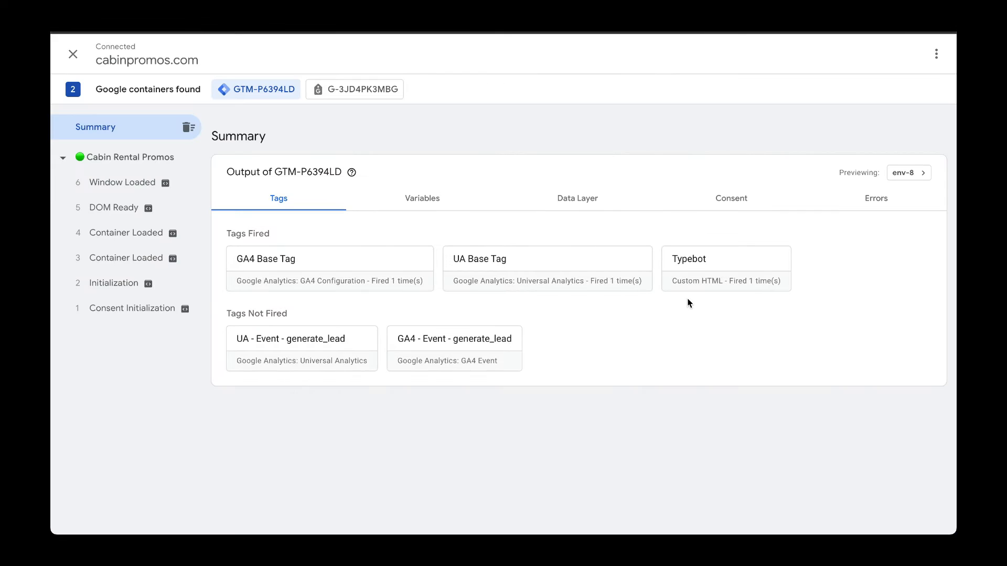
- Open the previewed Cabin Rental Promos homepage with Tag Assistant connected
click(72, 54)
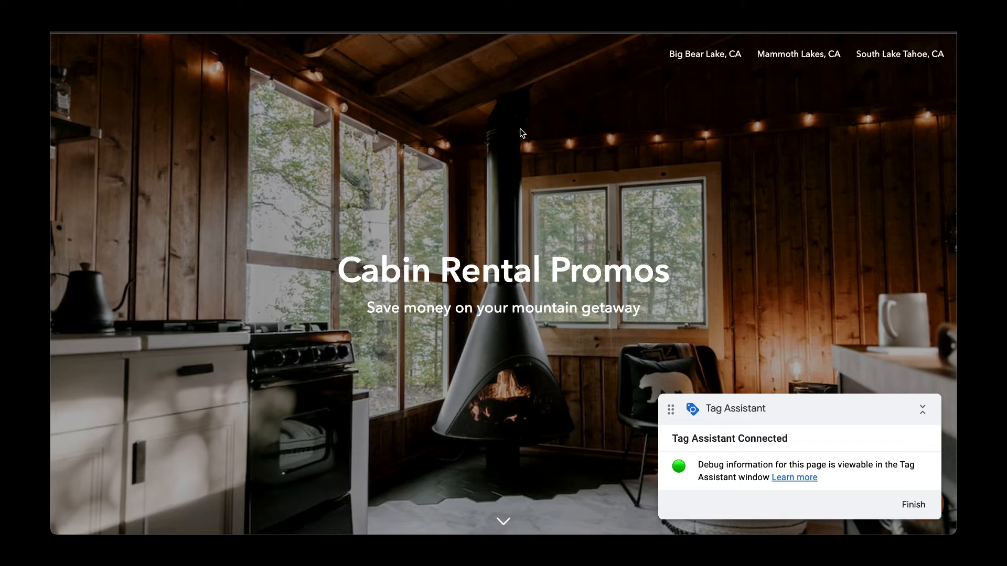
mouse_move(741, 217)
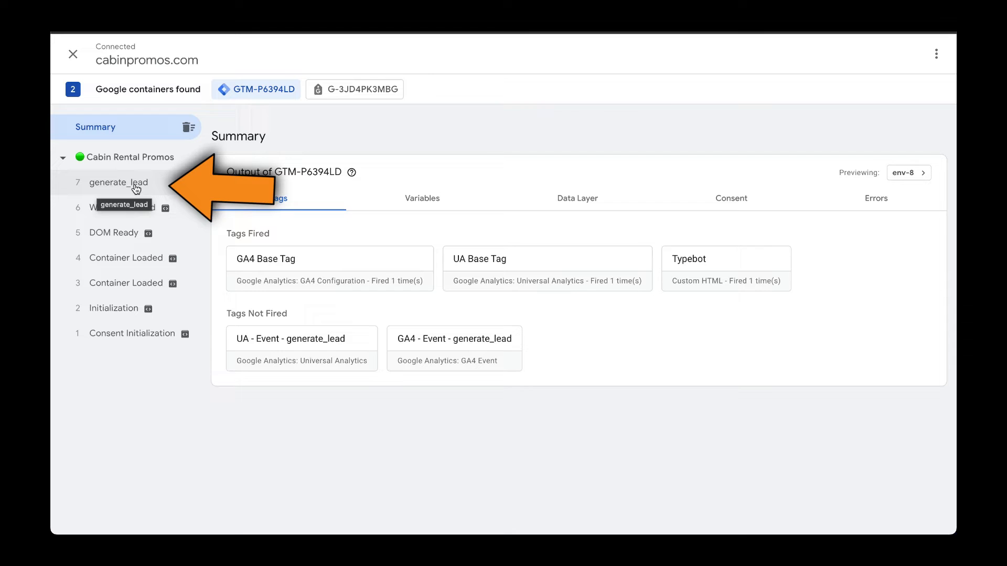
- Inspect the generate_lead event's Data Layer push, then its fired UA and GA4 tags
click(119, 182)
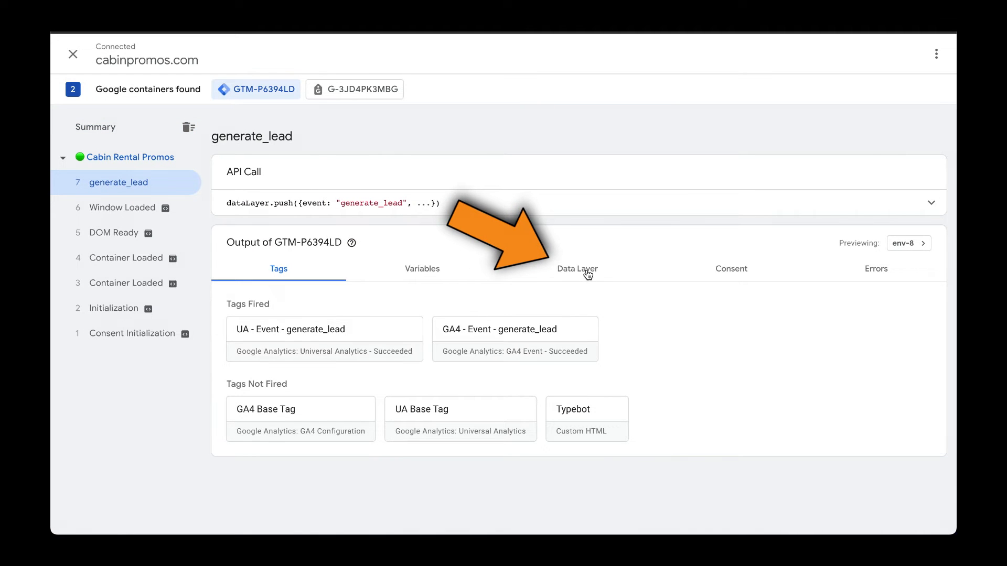
click(577, 269)
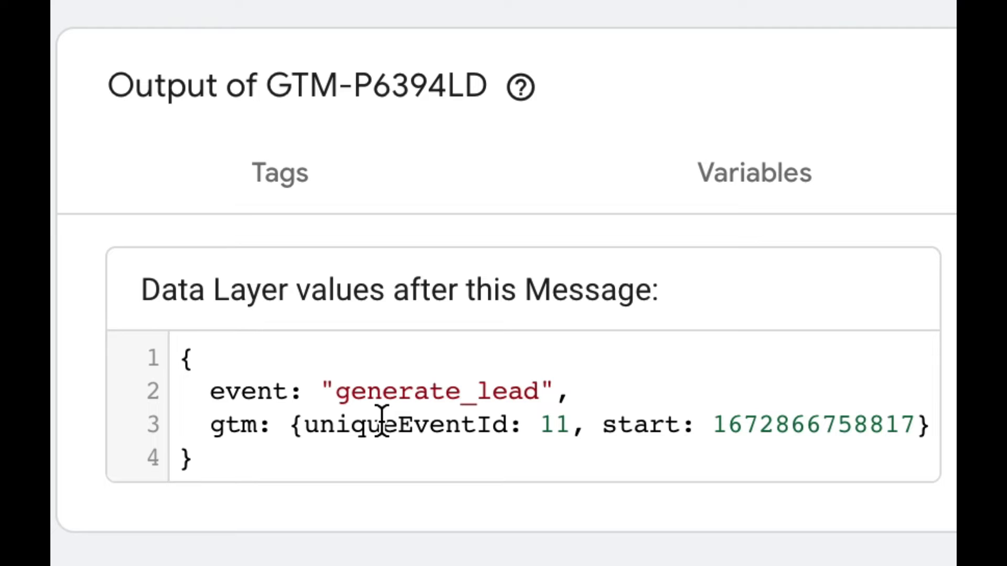
click(280, 269)
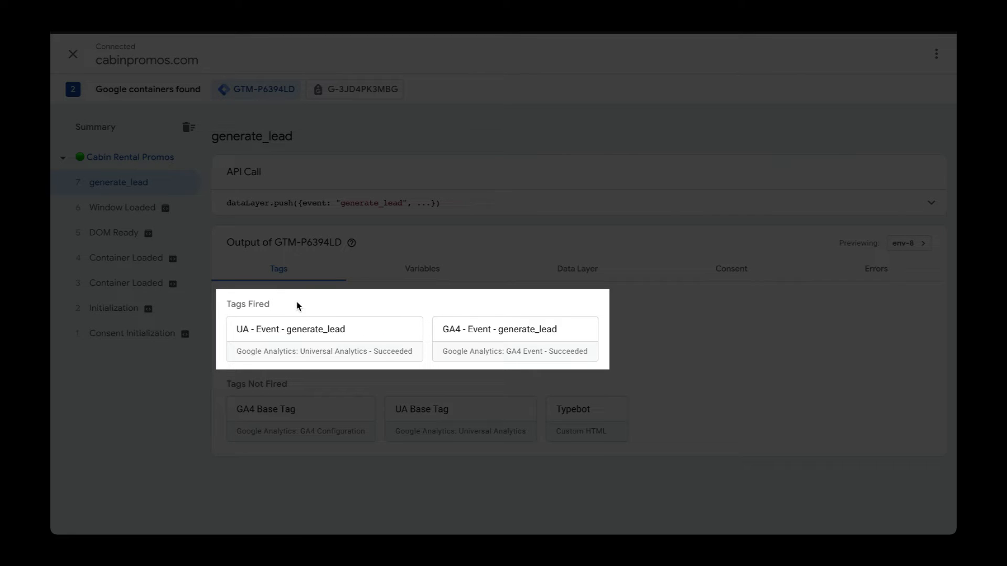
mouse_move(301, 309)
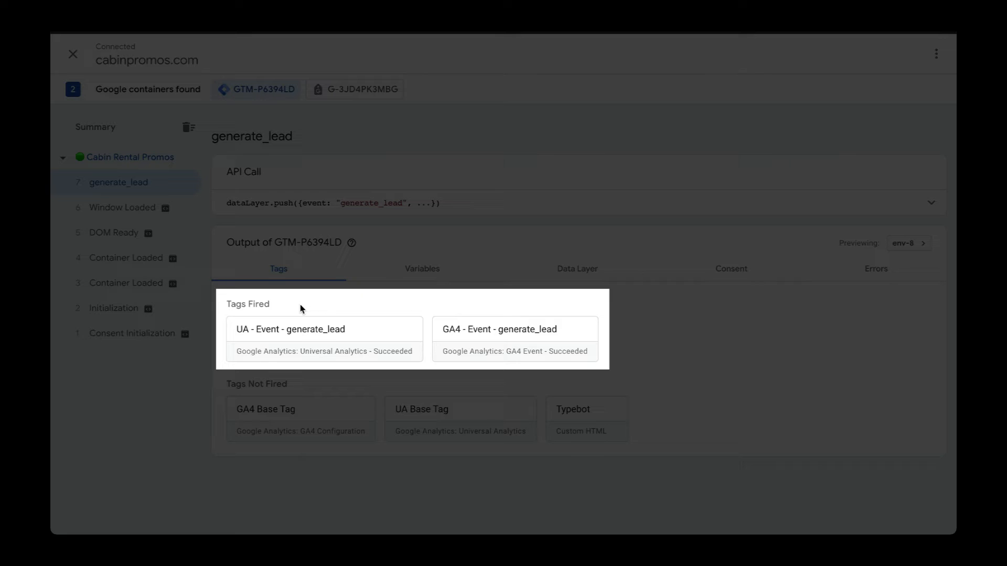
mouse_move(455, 356)
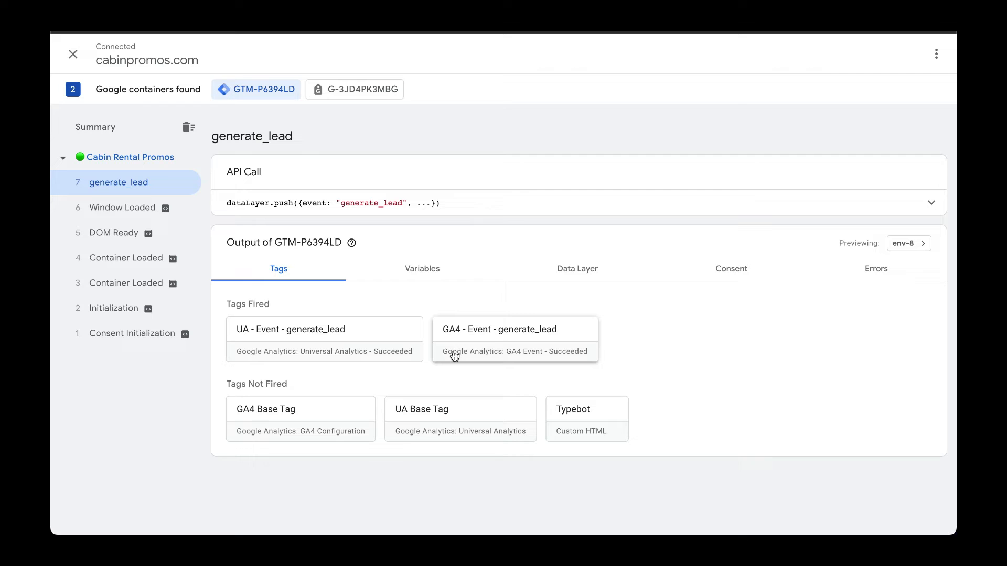
mouse_move(591, 86)
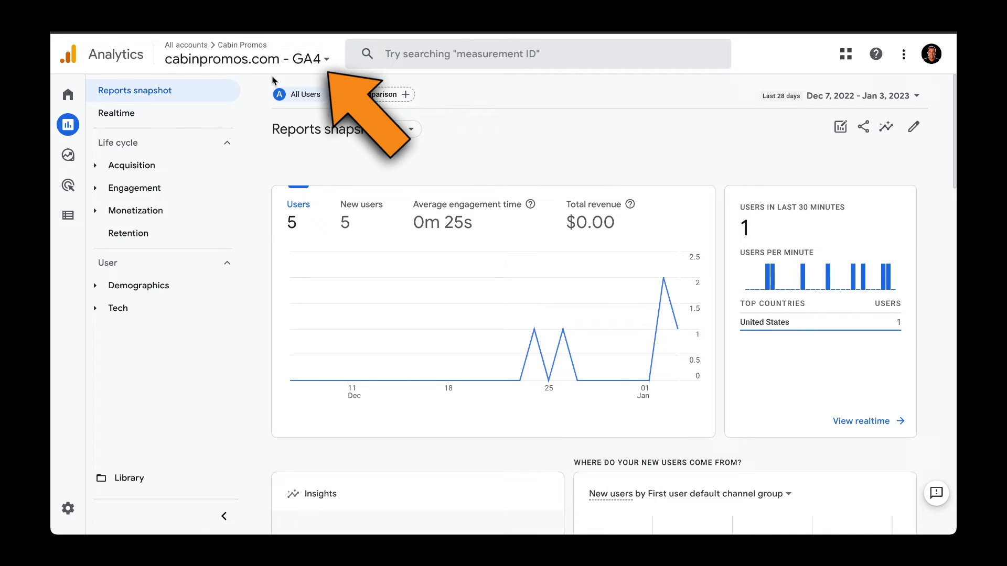
- Open GA4 Reports > Realtime and find 3 generate_lead events in Event count
click(68, 125)
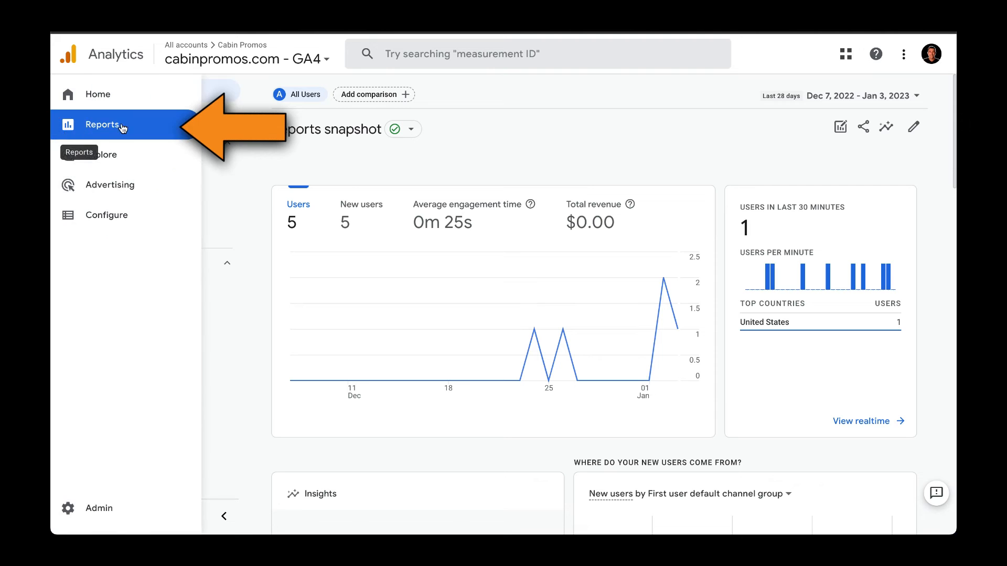
click(103, 124)
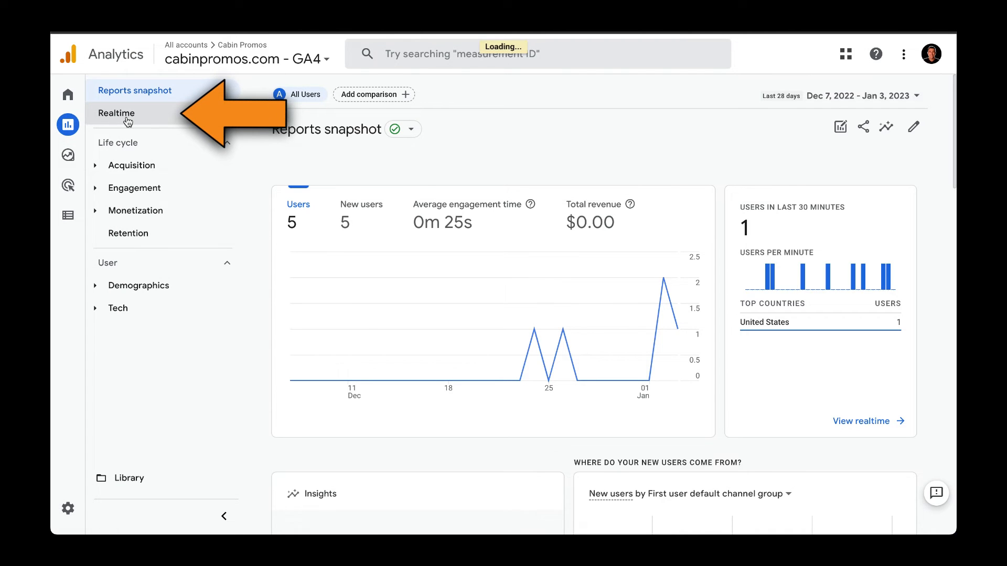
click(117, 113)
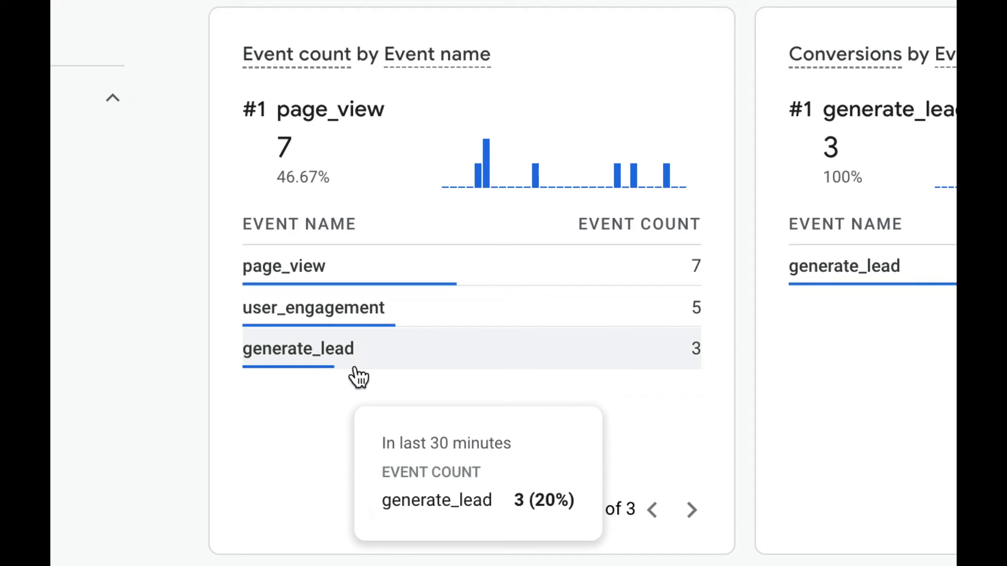
mouse_move(575, 456)
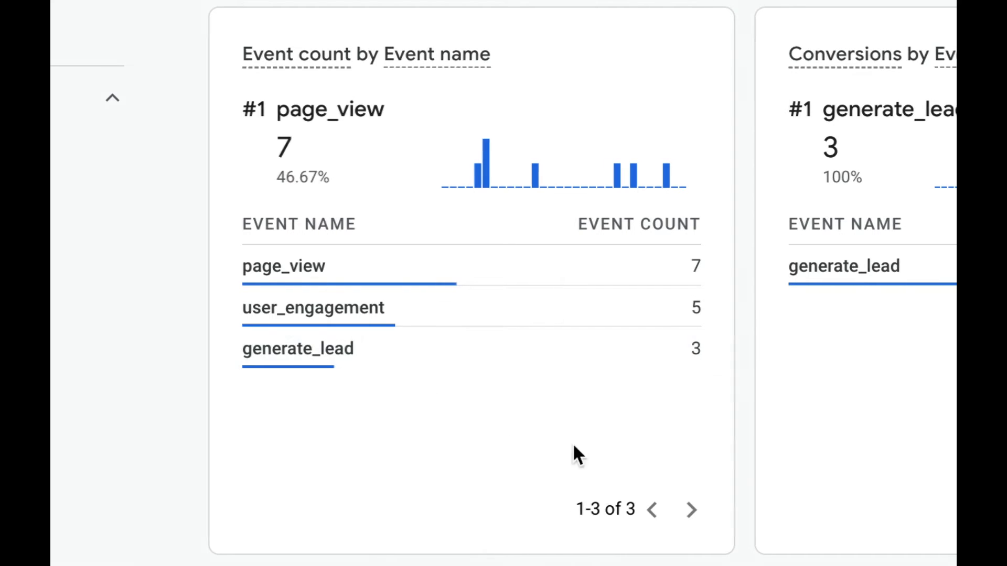
scroll(right, 3)
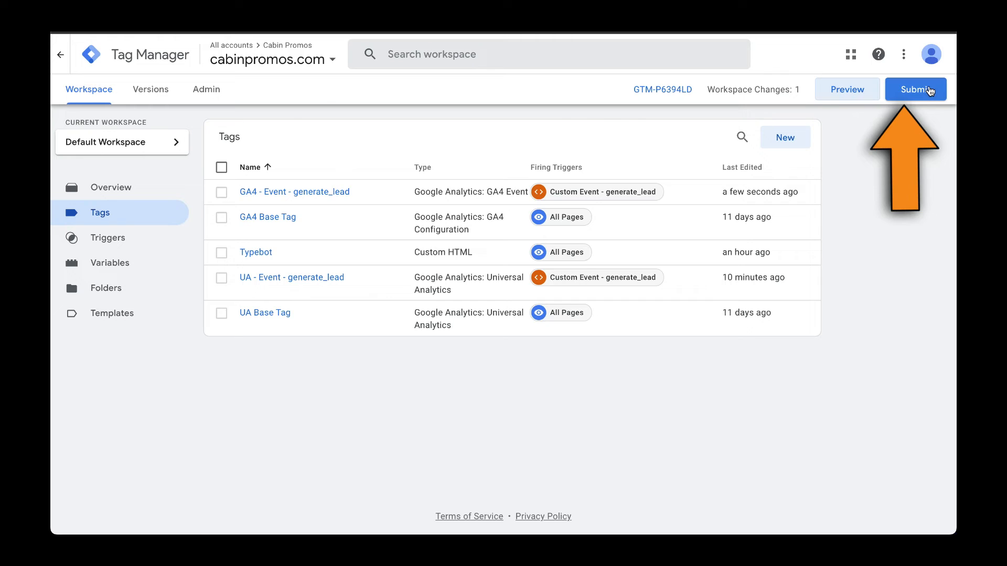
- Submit the workspace and publish version 'GA4 - Event - generate_lead' to Live
click(916, 88)
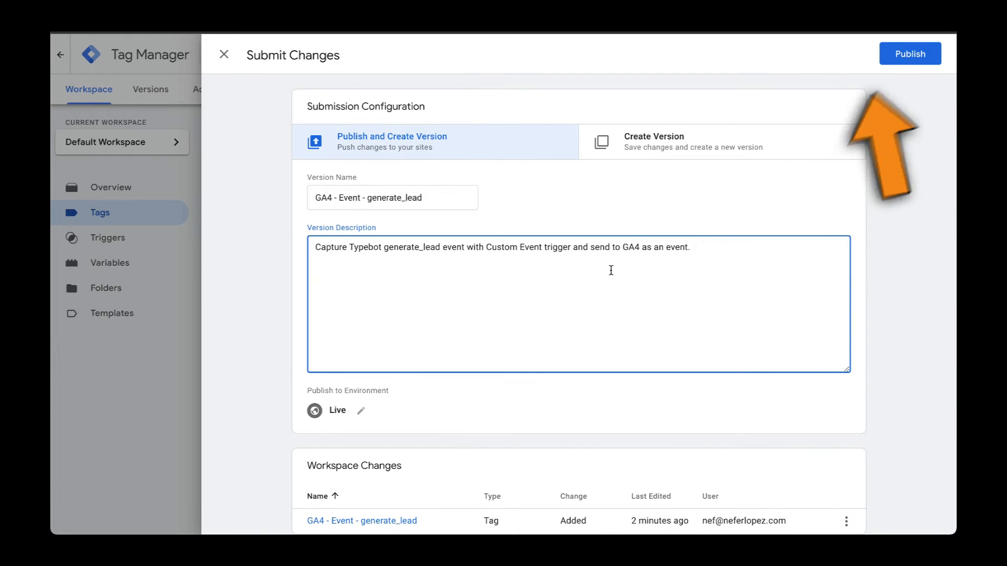
click(910, 54)
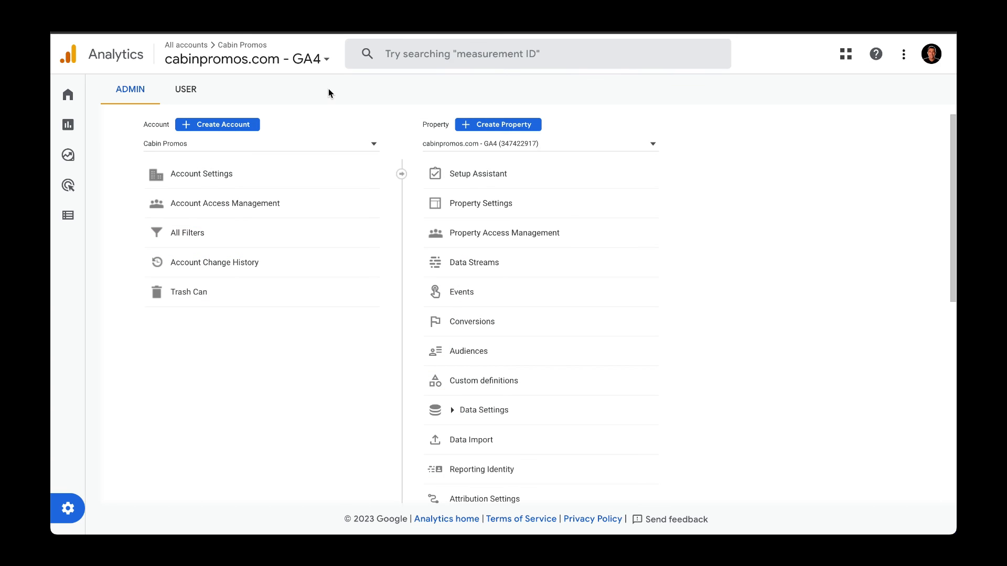
mouse_move(314, 122)
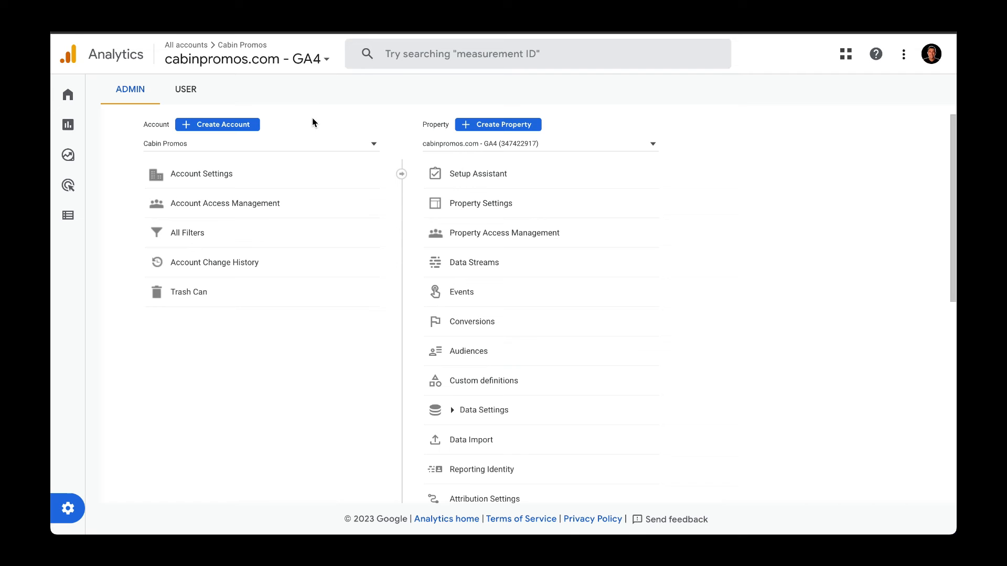
mouse_move(314, 97)
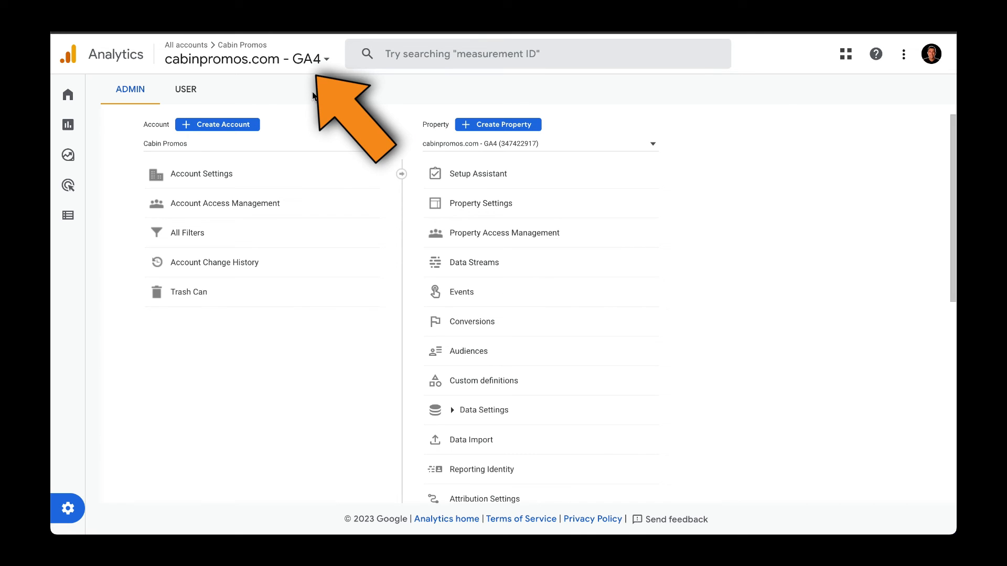
- Switch from cabinpromos.com - GA4 to the Universal Analytics All Web Site Data view
click(68, 508)
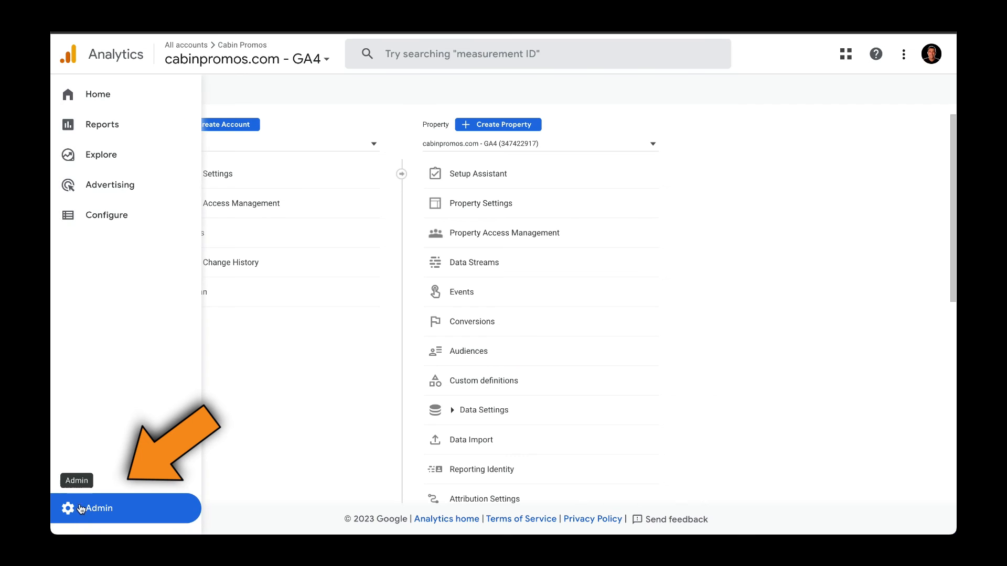
click(100, 509)
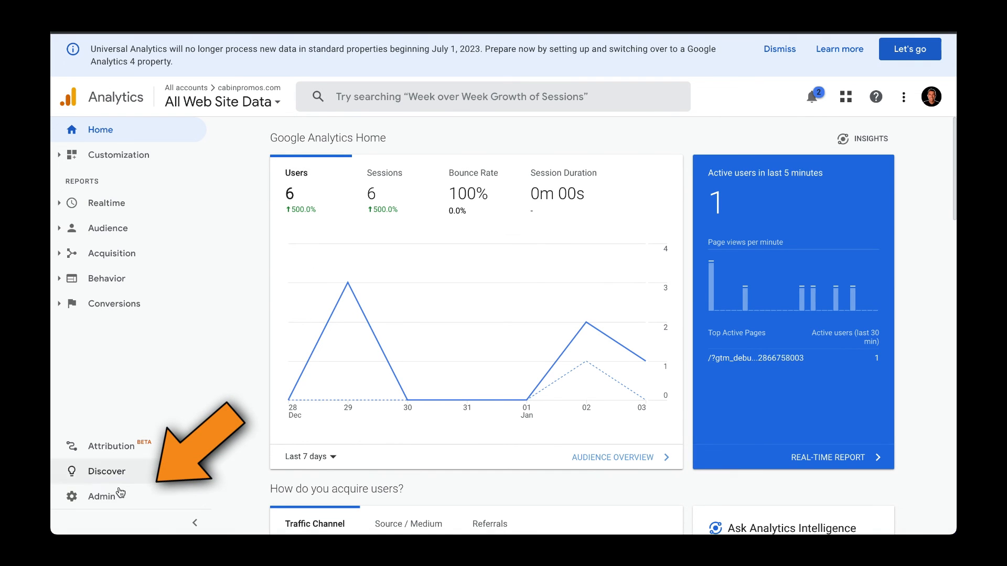
- Open Admin > Goals > Lead Submission to view its Category Form, Action Submit conditions
click(101, 496)
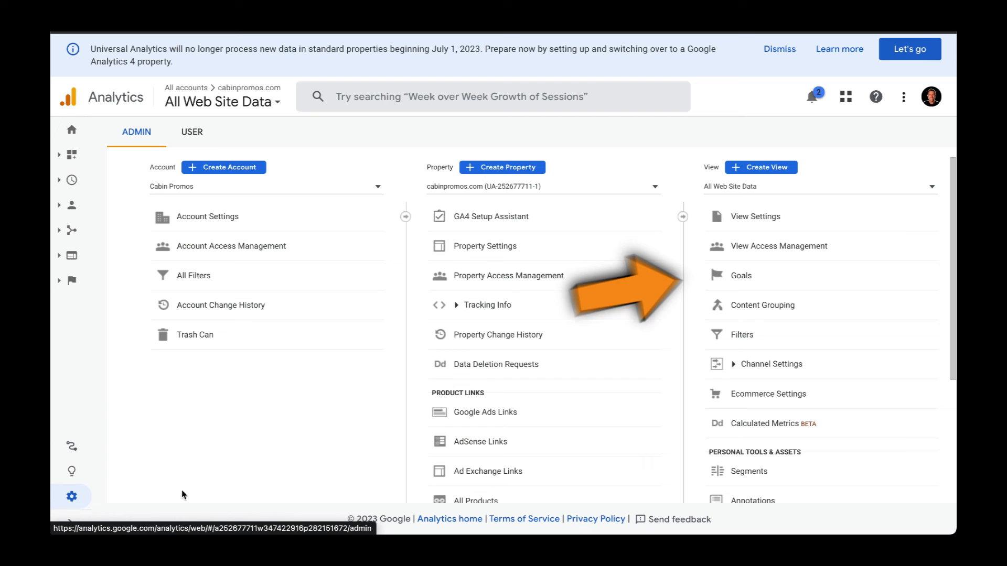
click(741, 275)
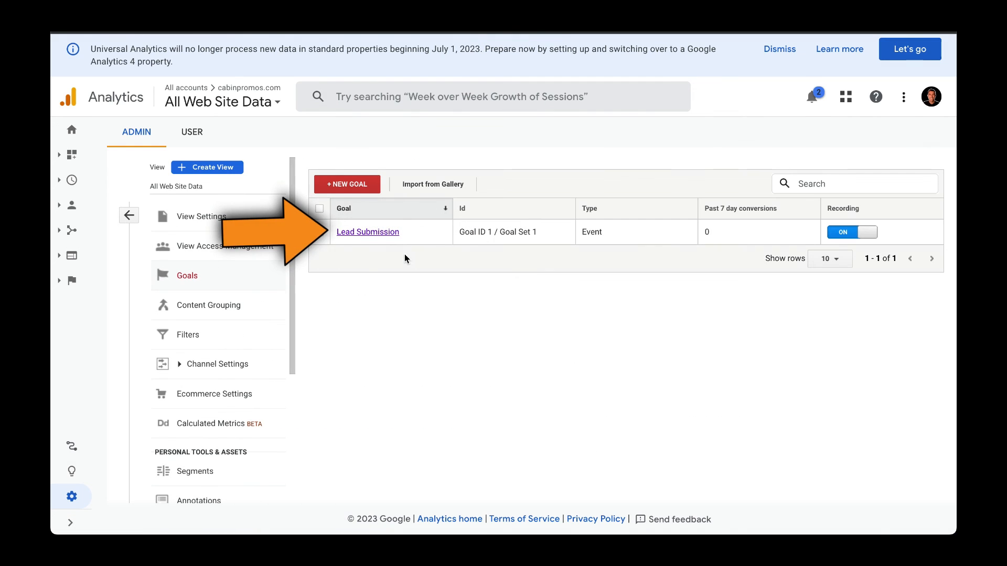
click(367, 231)
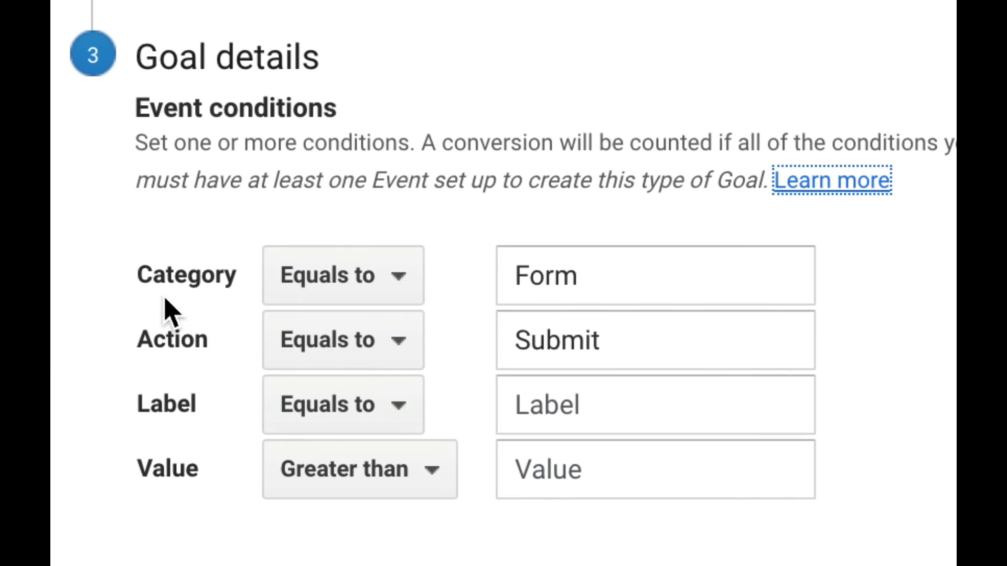
click(655, 340)
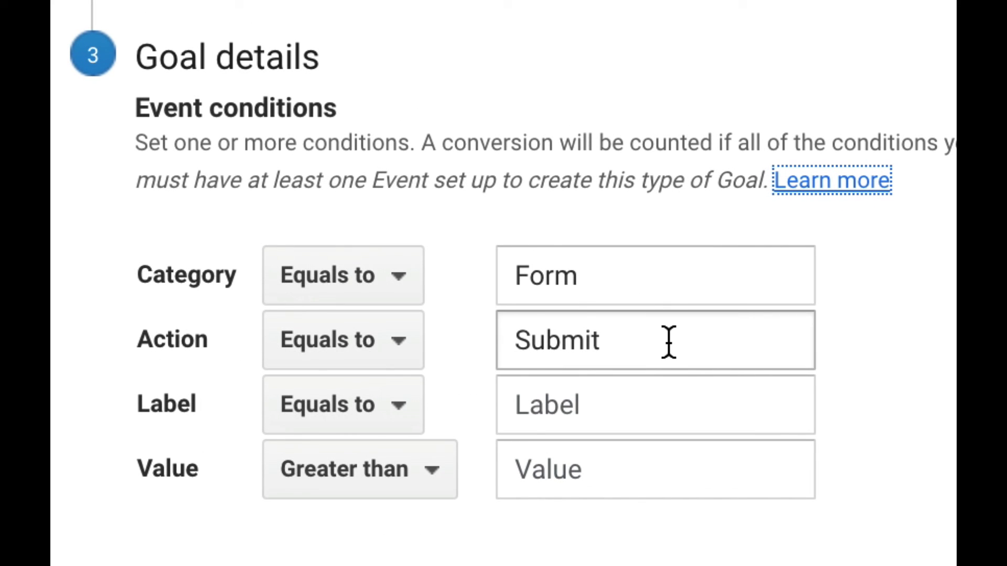
mouse_move(663, 352)
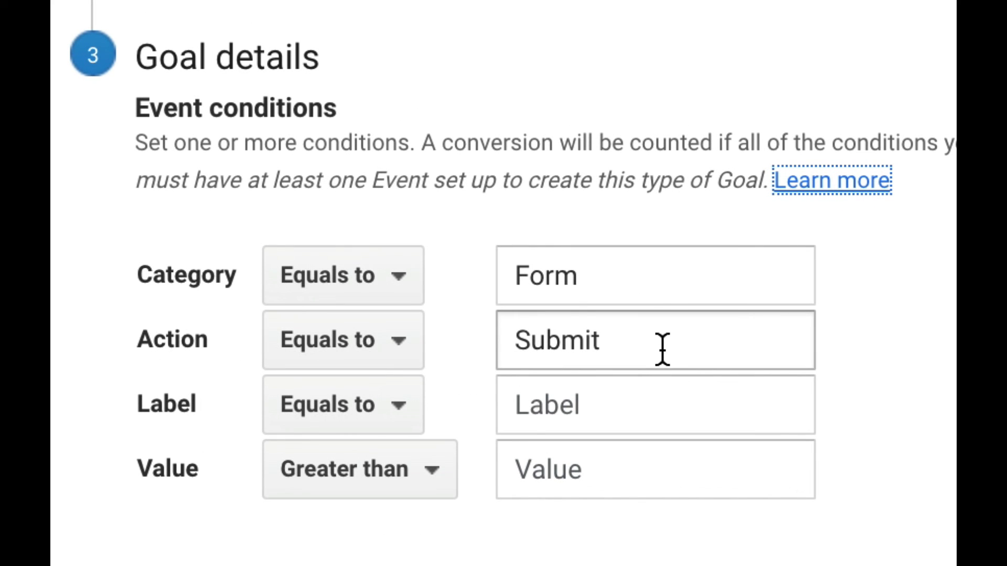